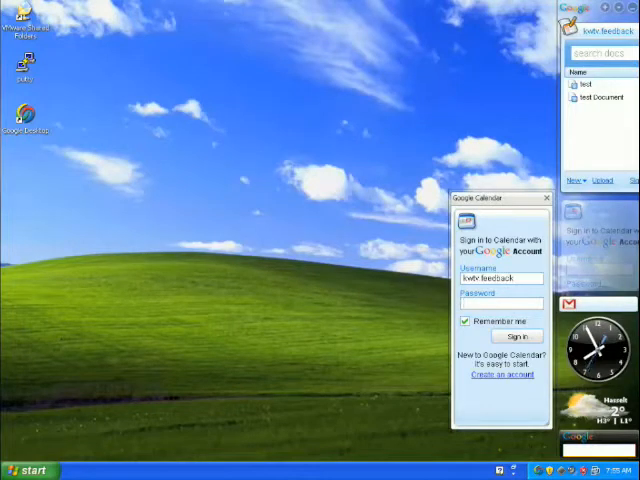
# Step: Enter the password and sign in so the Calendar gadget shows February
pyautogui.write('1')
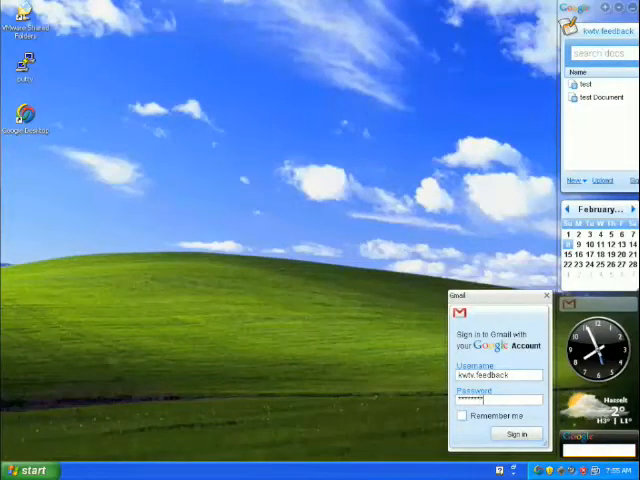
# Step: Sign in to the Gmail gadget so its sign-in panel closes
pyautogui.click(464, 414)
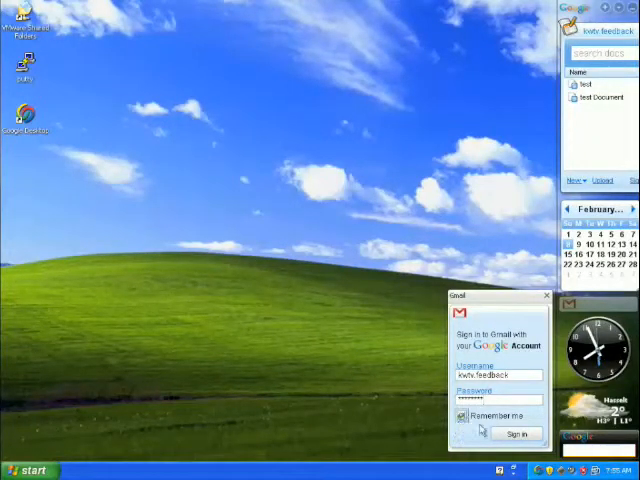
pyautogui.click(520, 432)
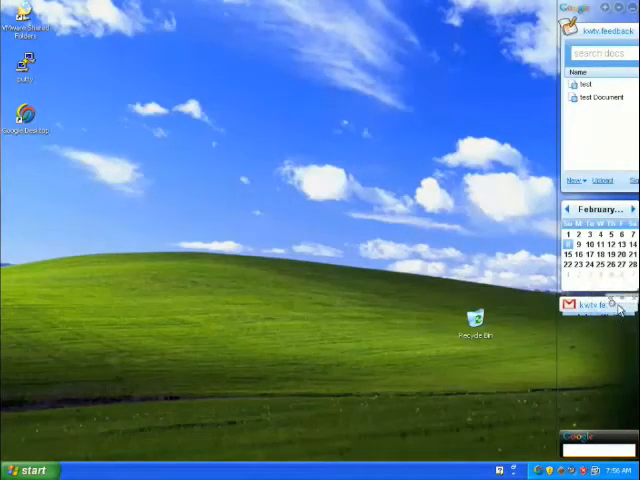
# Step: Move the Gmail and Calendar gadgets above Google Docs in the sidebar
pyautogui.click(624, 304)
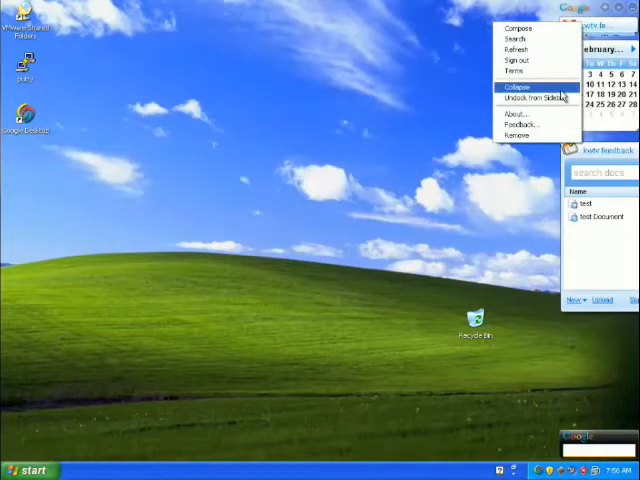
# Step: Collapse the Docs and Calendar gadgets to title bars, leaving the Gmail Team message visible
pyautogui.click(510, 88)
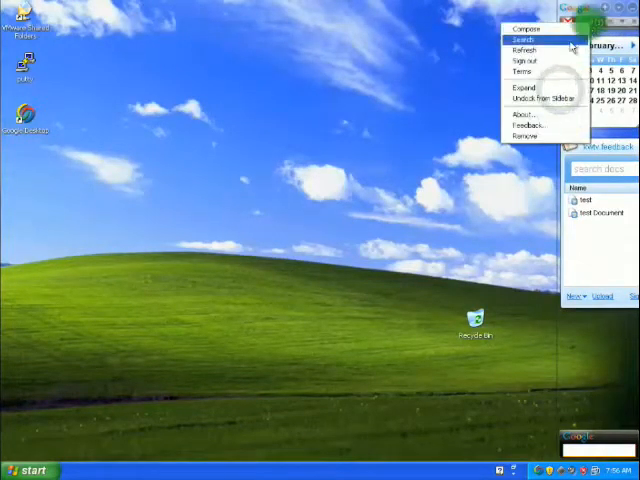
pyautogui.click(516, 40)
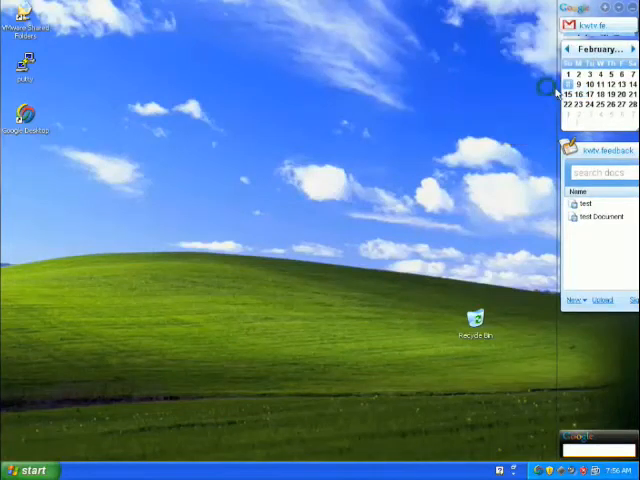
pyautogui.moveTo(584, 244)
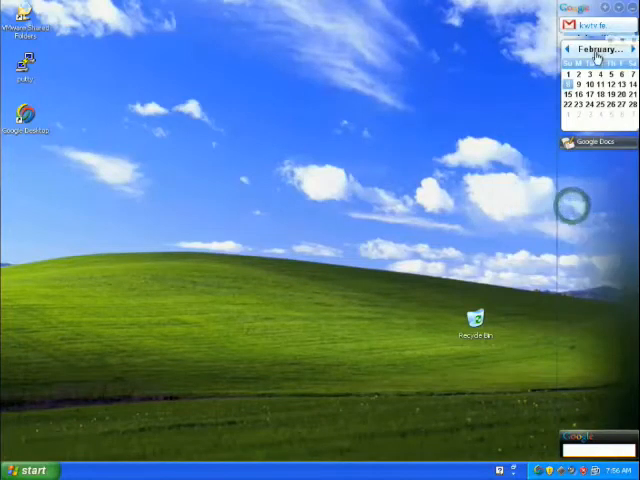
pyautogui.rightClick(596, 84)
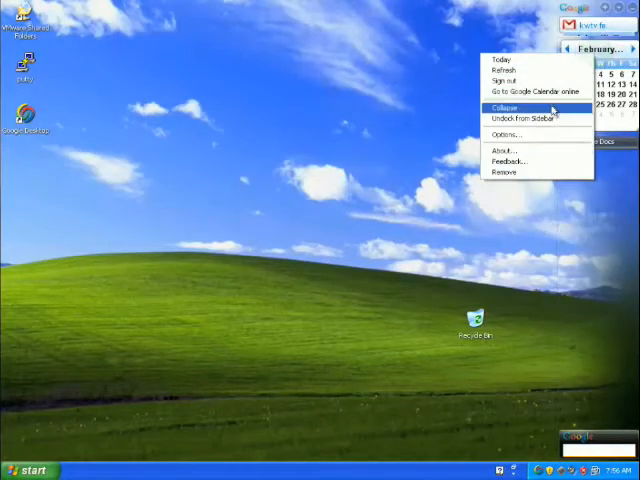
pyautogui.click(500, 108)
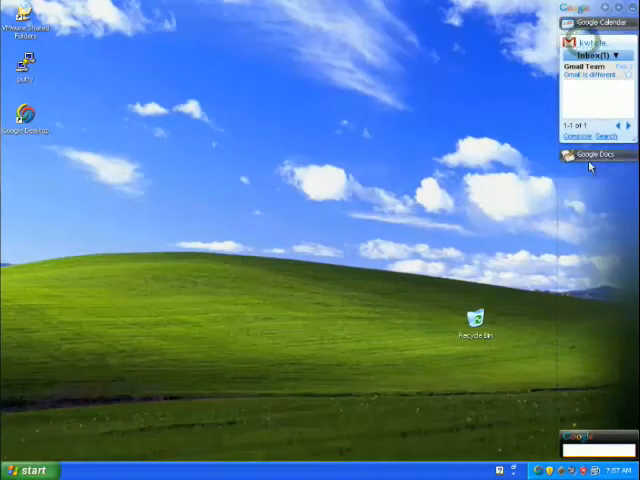
# Step: Expand the Google Docs and Google Calendar gadgets again below the Gmail inbox
pyautogui.click(632, 152)
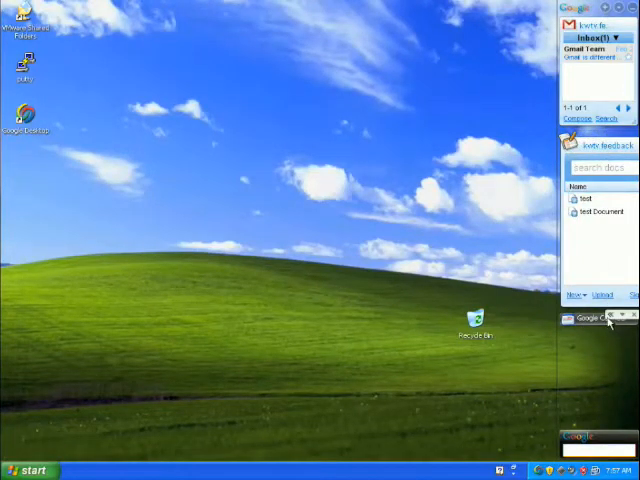
pyautogui.click(610, 318)
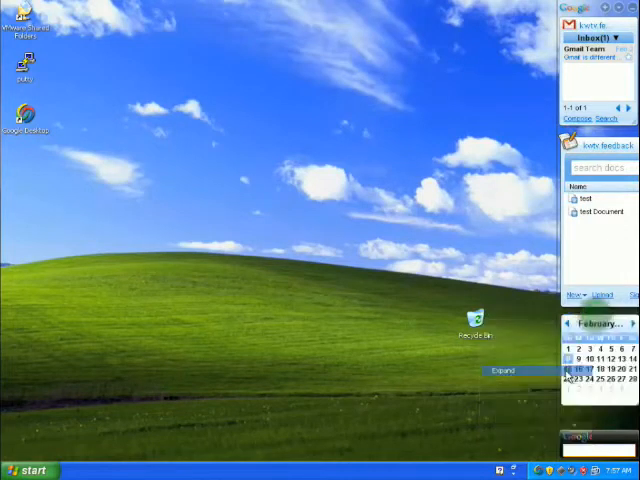